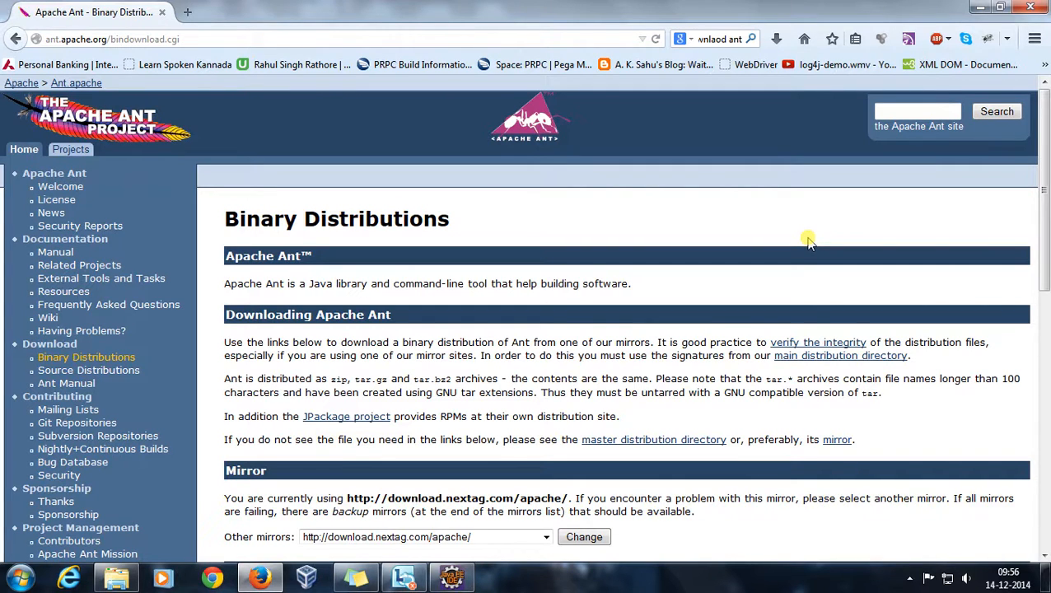
mouse_move(664, 238)
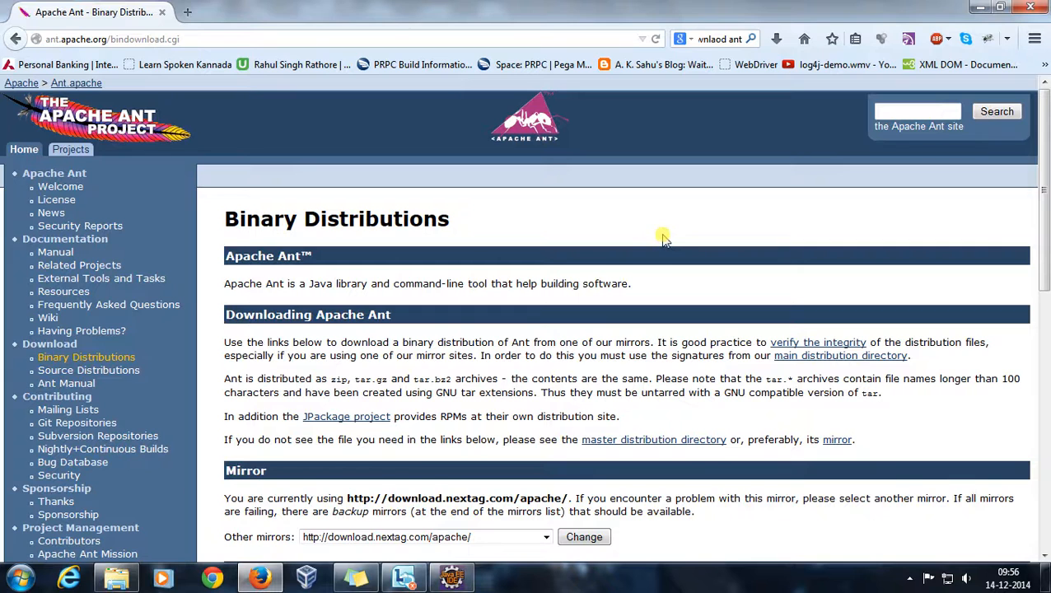
Select, then deselect, the extracted Ant files from KEYS to WHATSNEW.
scroll("down", 3)
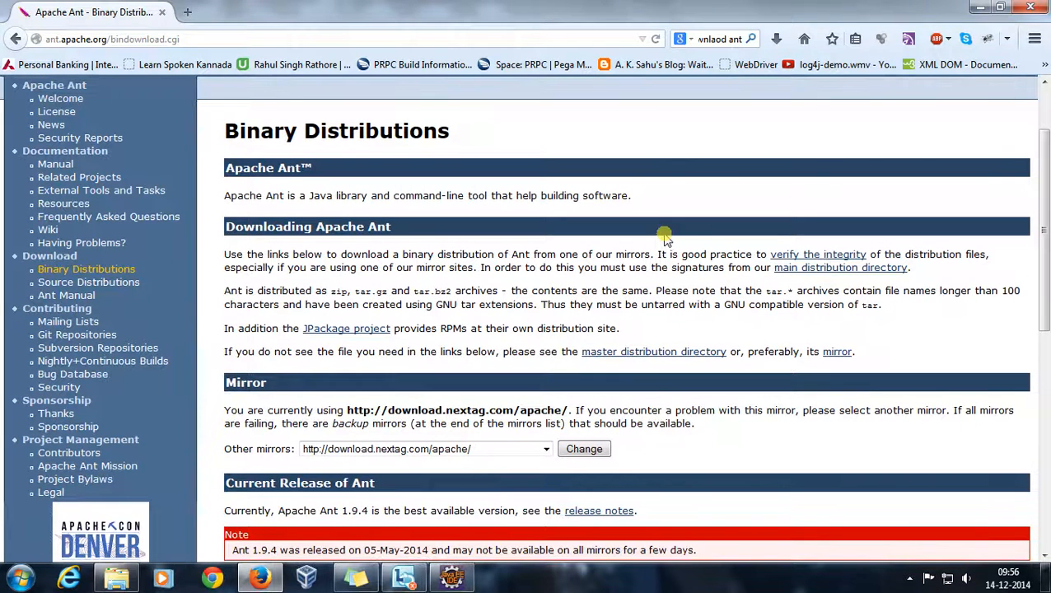
mouse_move(861, 91)
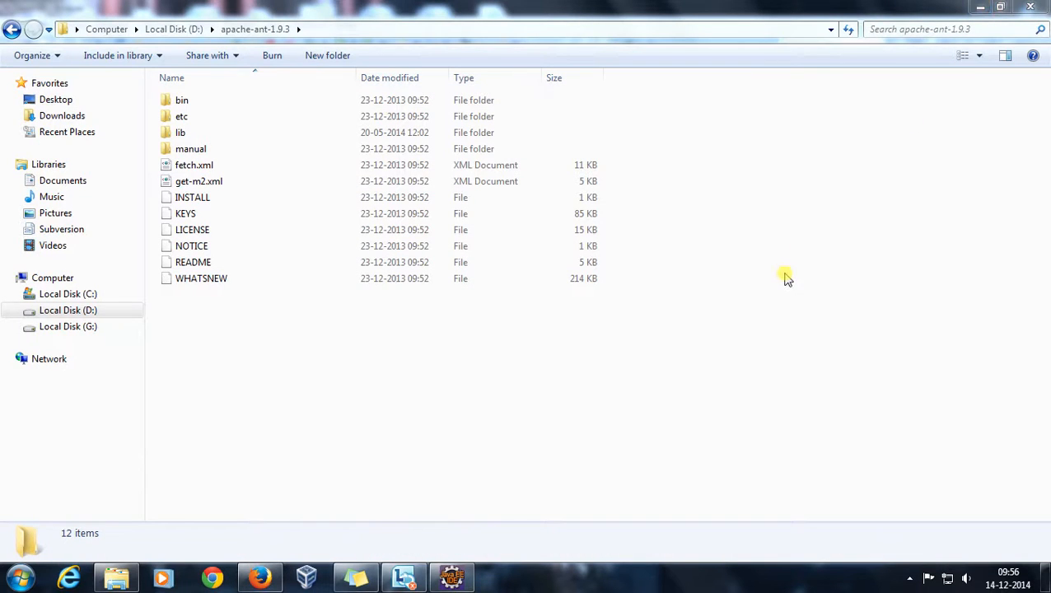
mouse_move(275, 321)
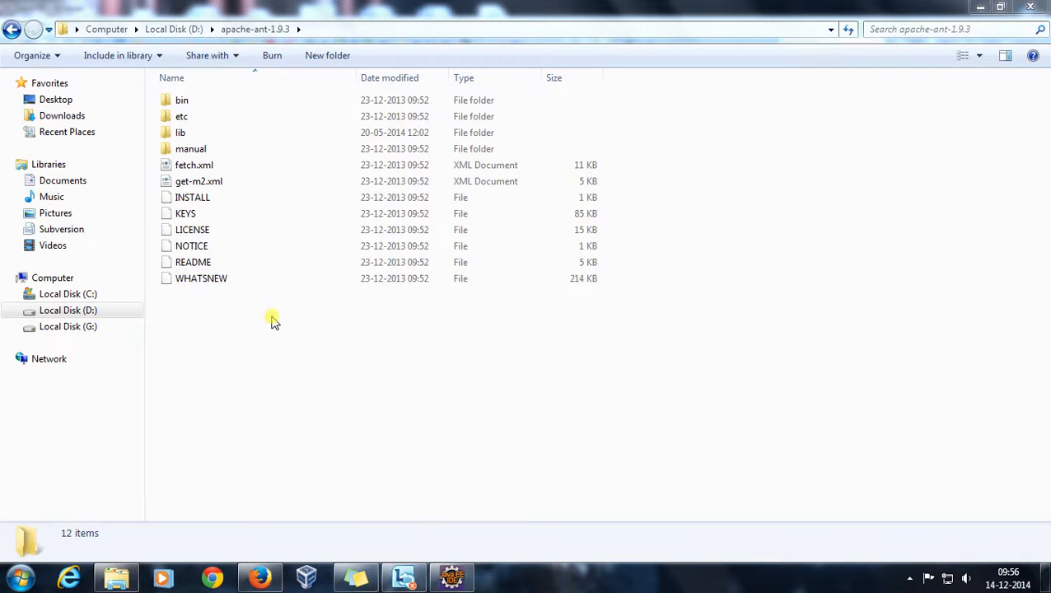
left_click_drag(239, 214, 255, 309)
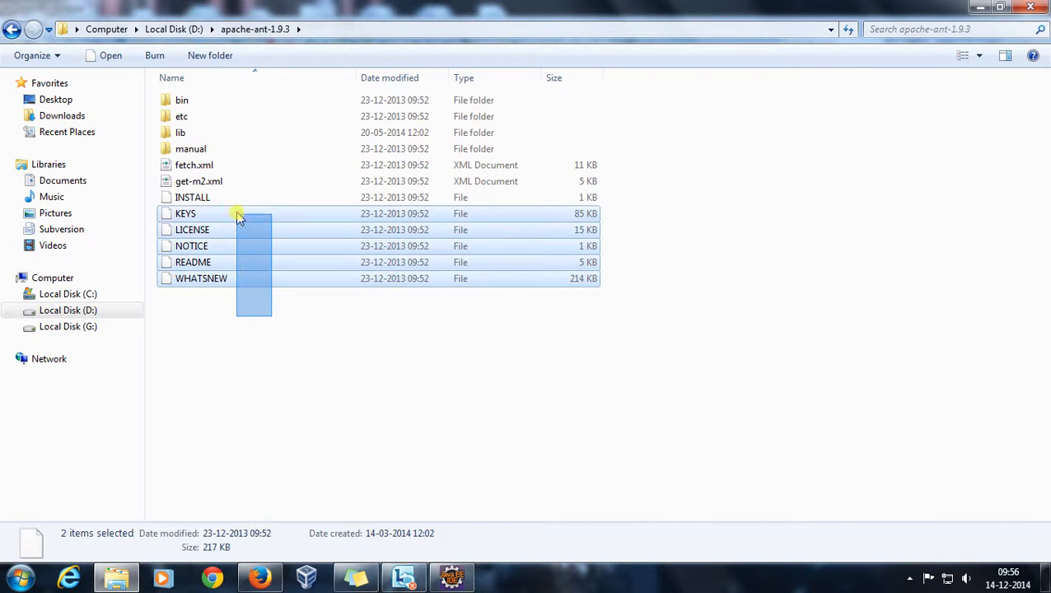
left_click(312, 416)
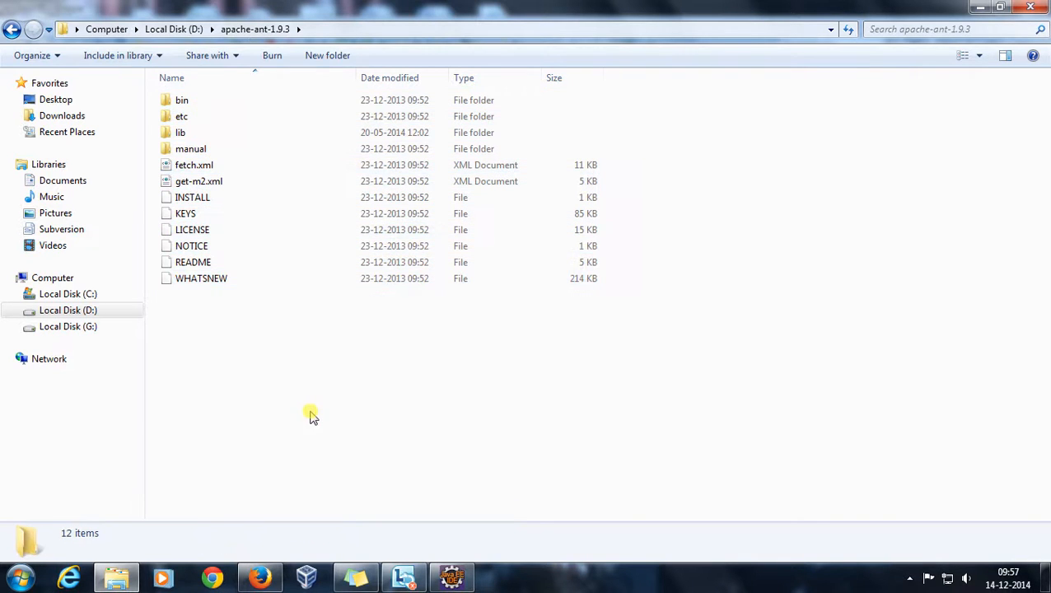
mouse_move(295, 340)
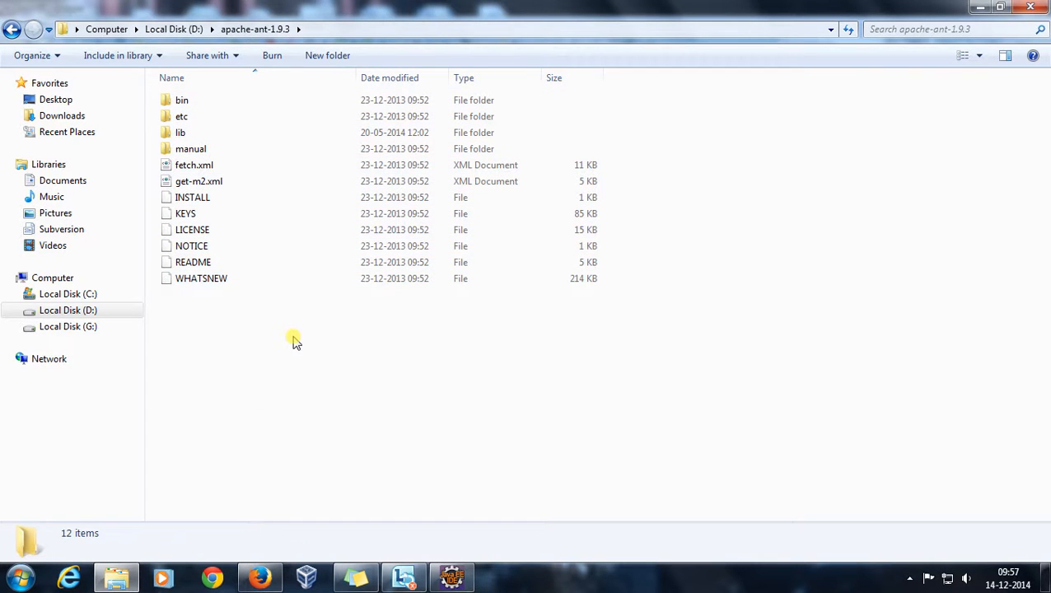
mouse_move(480, 318)
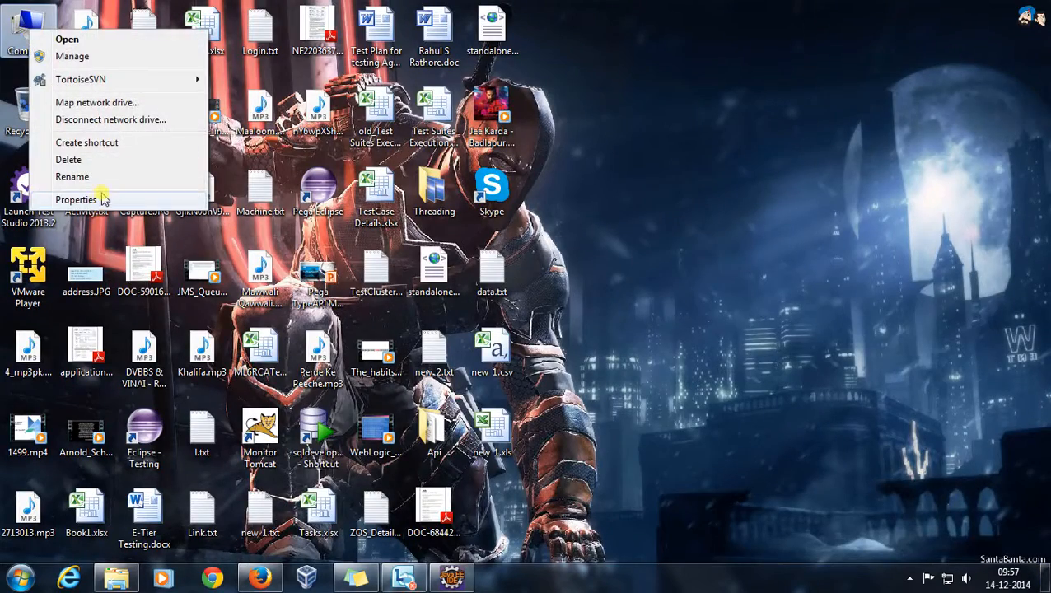
Open Advanced system settings from the computer's System information page.
left_click(76, 199)
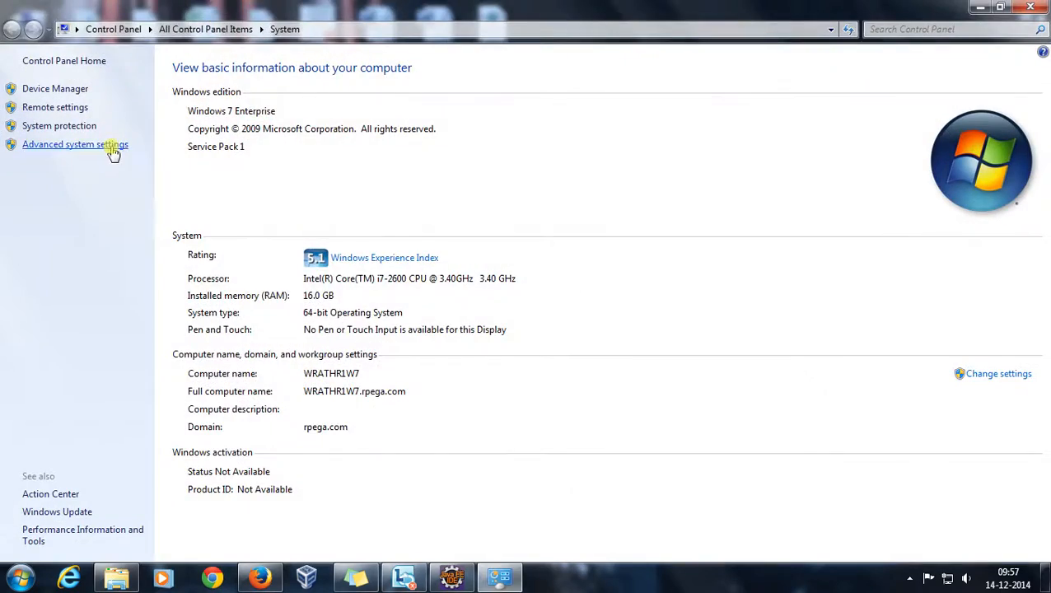
left_click(75, 144)
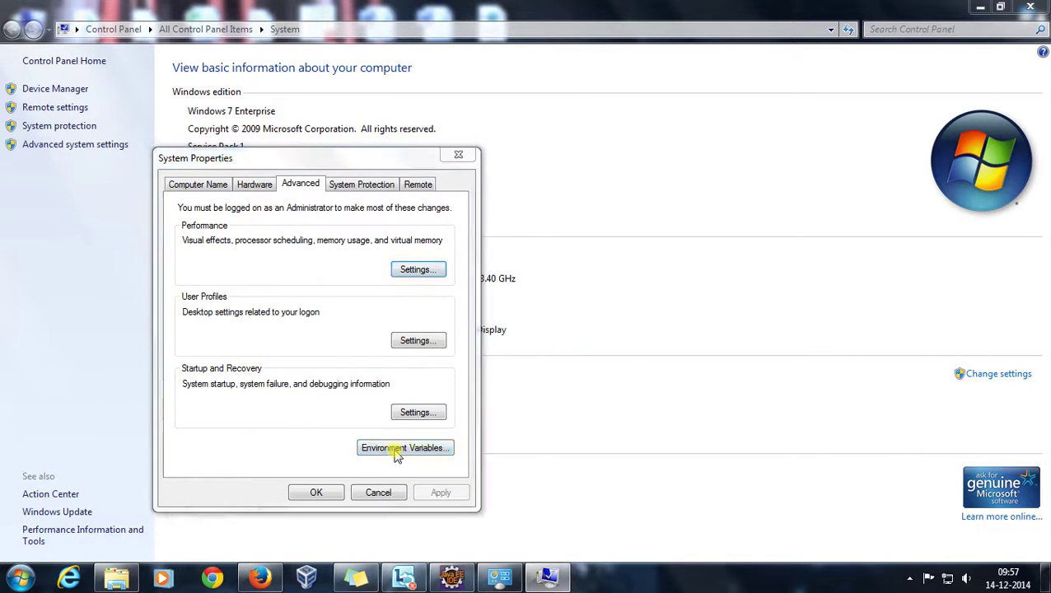
Confirm ANT_HOME points to D:\apache-ant-1.9.3, accepting the value unchanged.
left_click(404, 447)
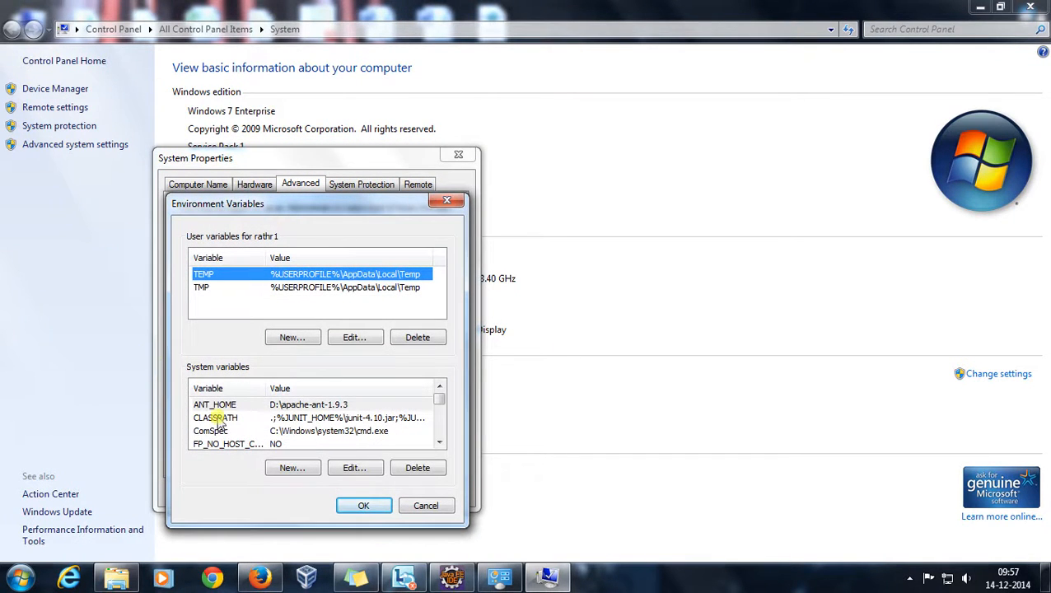
left_click(355, 468)
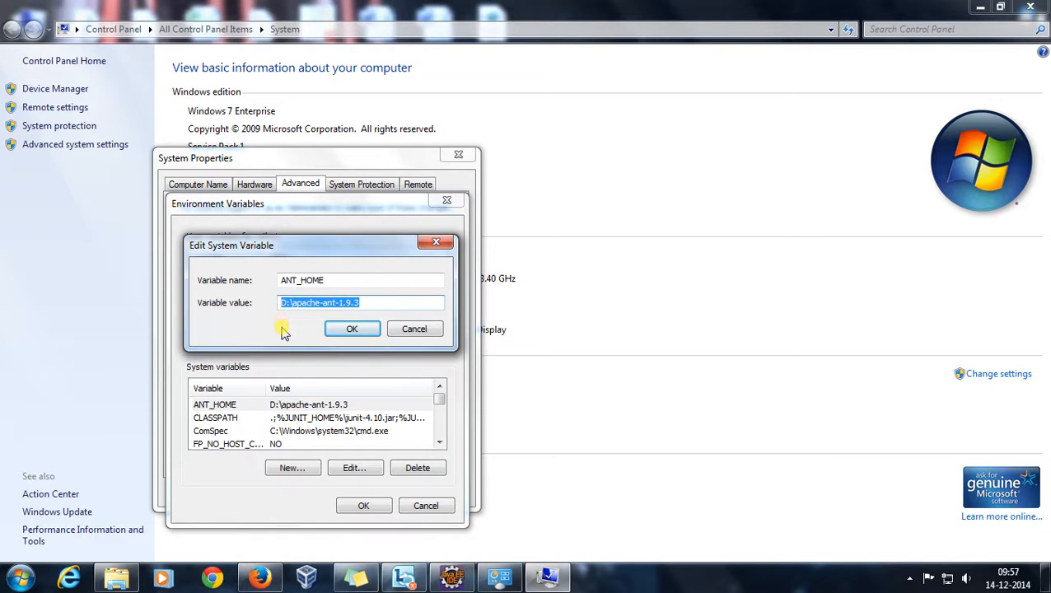
left_click(357, 280)
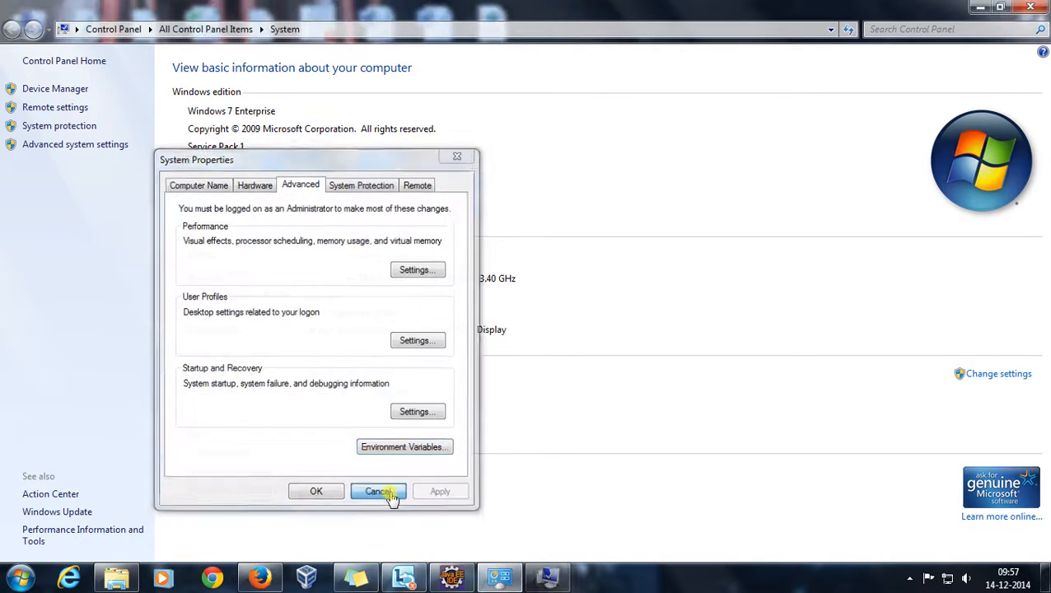
Close System Properties and launch Command Prompt by searching 'cm'.
left_click(378, 491)
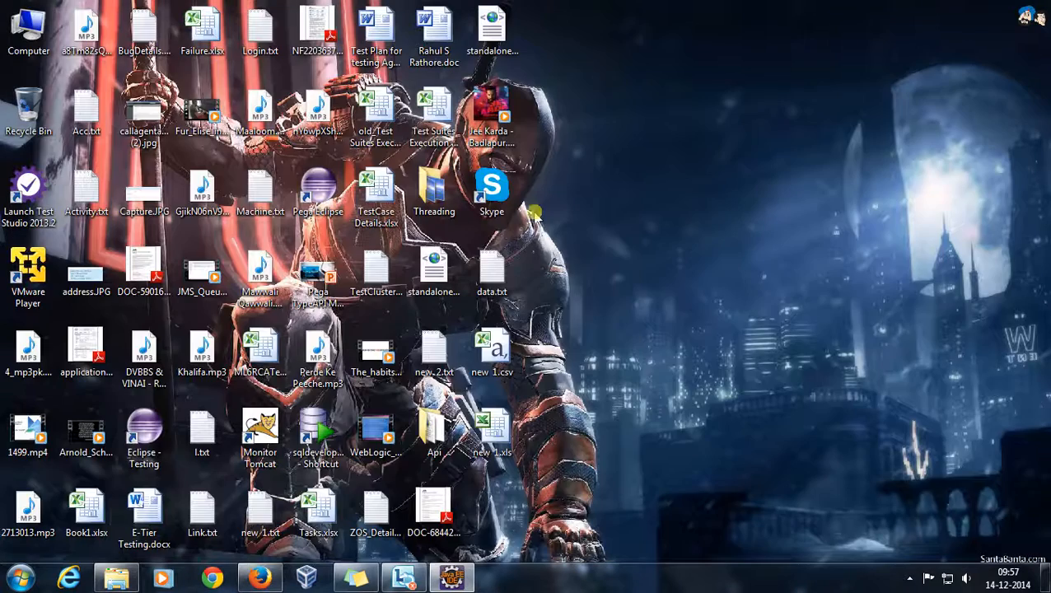
mouse_move(604, 216)
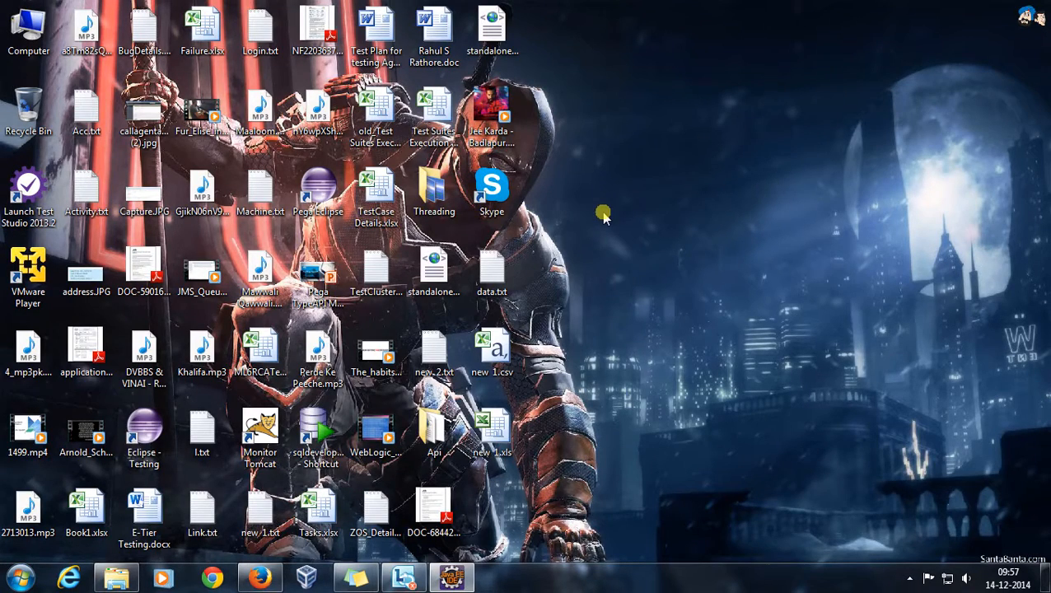
type("cm")
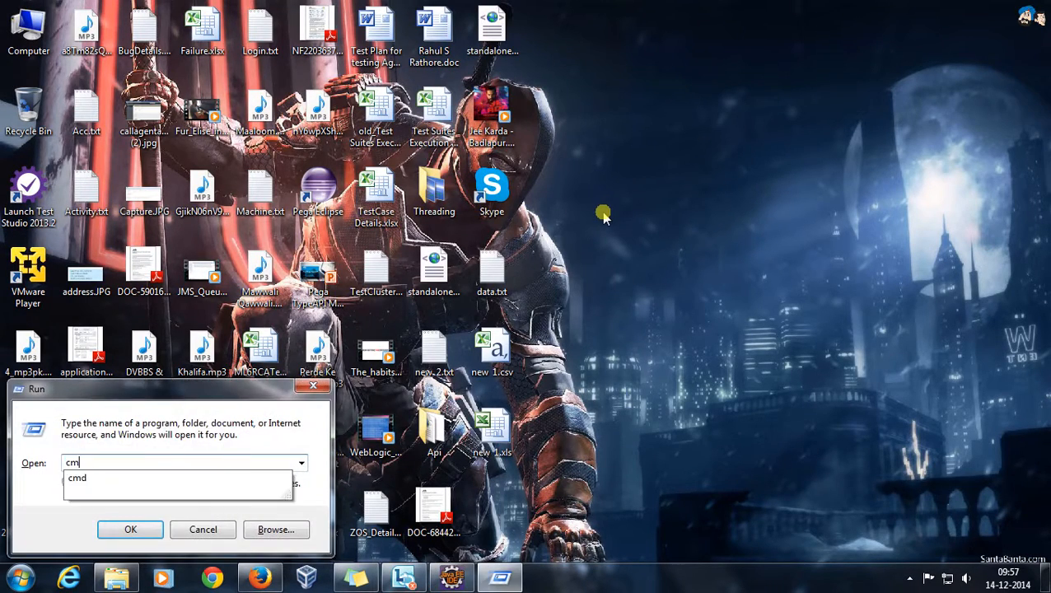
left_click(129, 528)
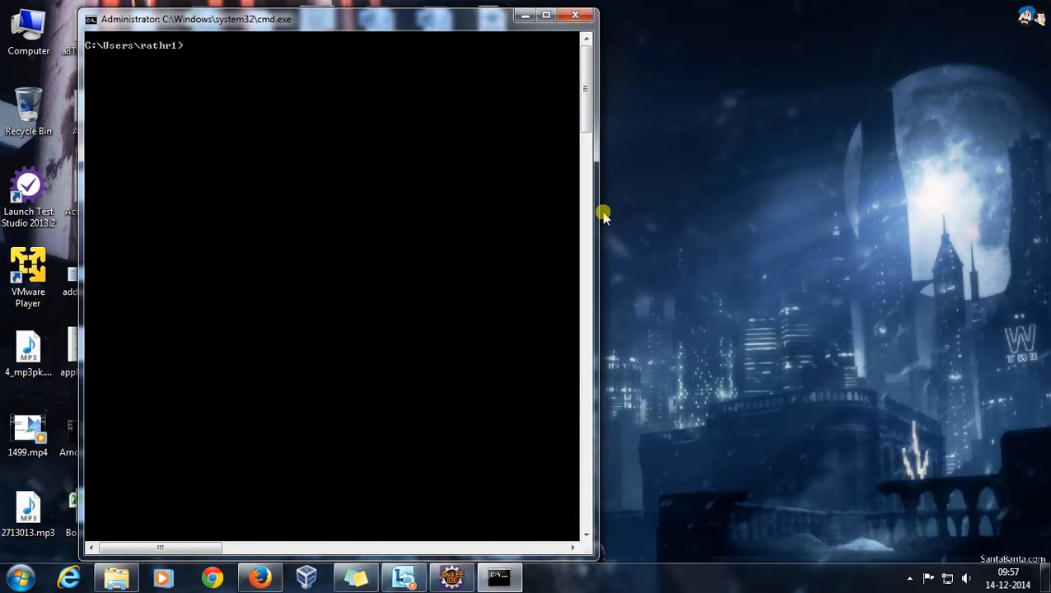
Run 'ant -version' to show Apache Ant 1.9.3, compiled December 23 2013.
type("ant -ve")
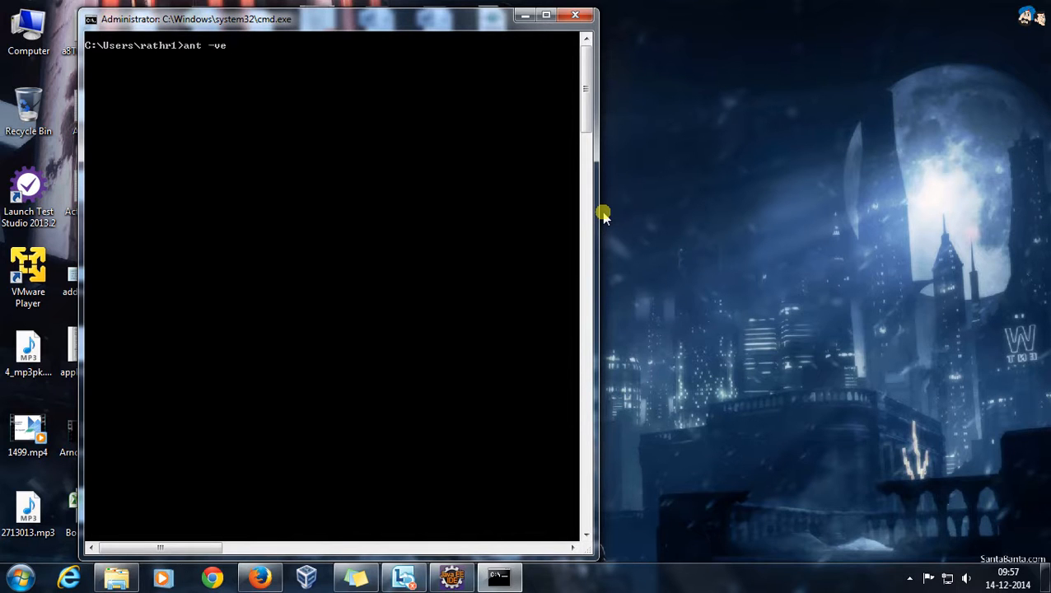
key("Backspace")
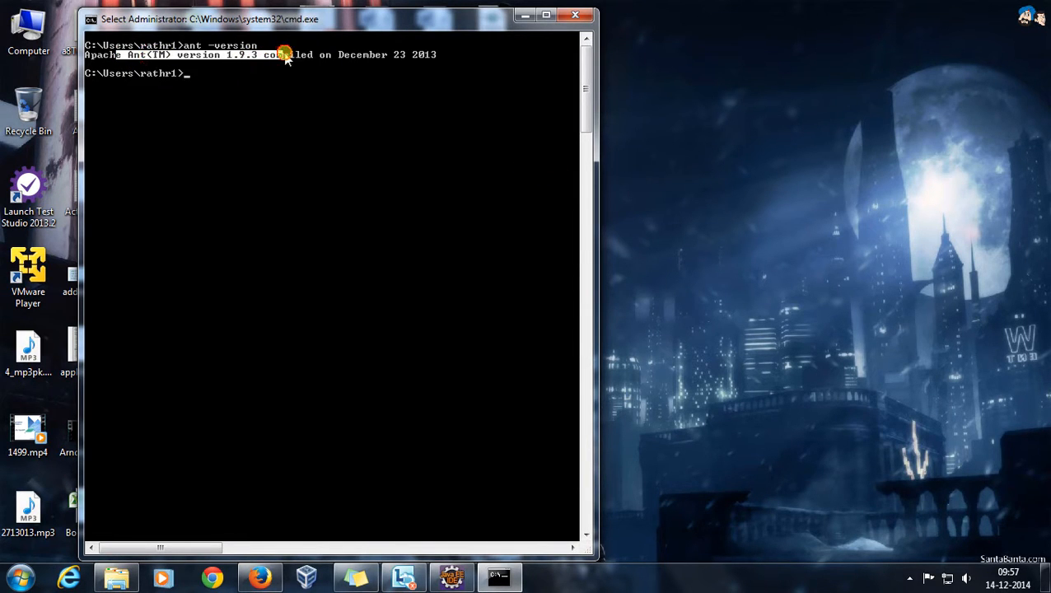
mouse_move(280, 118)
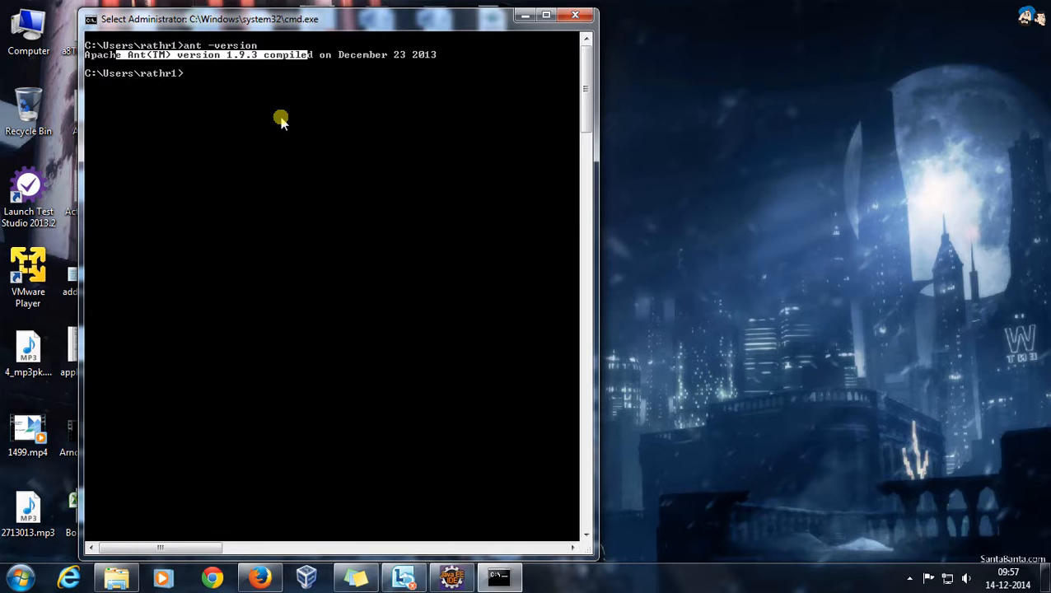
mouse_move(182, 80)
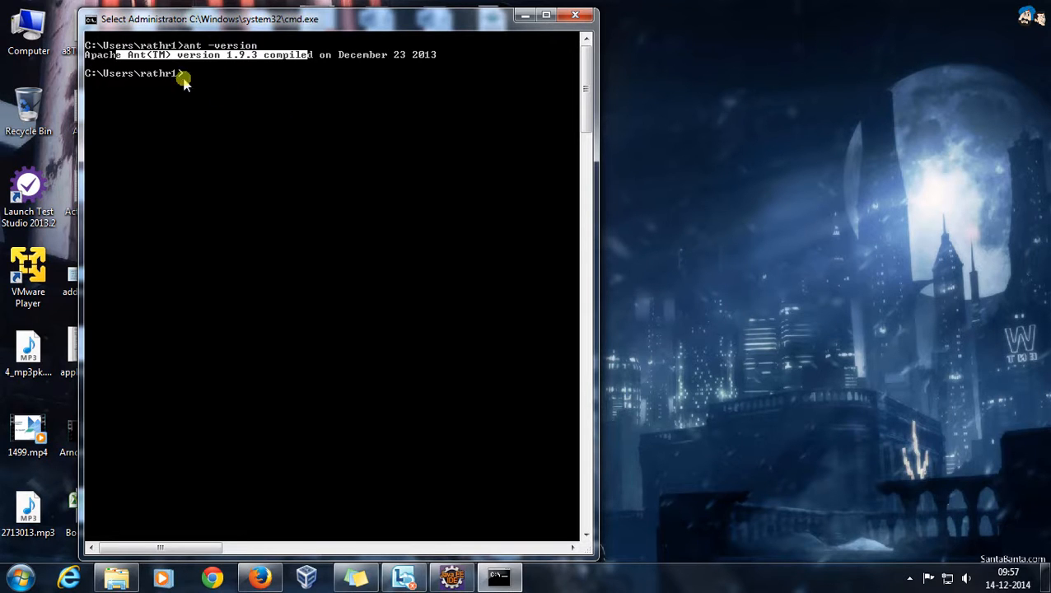
mouse_move(232, 79)
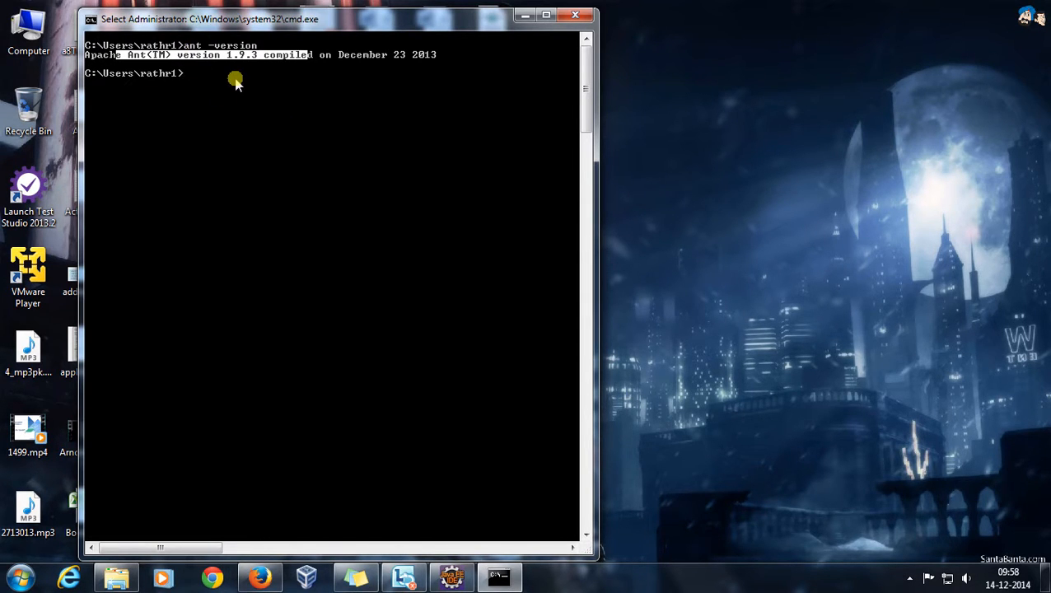